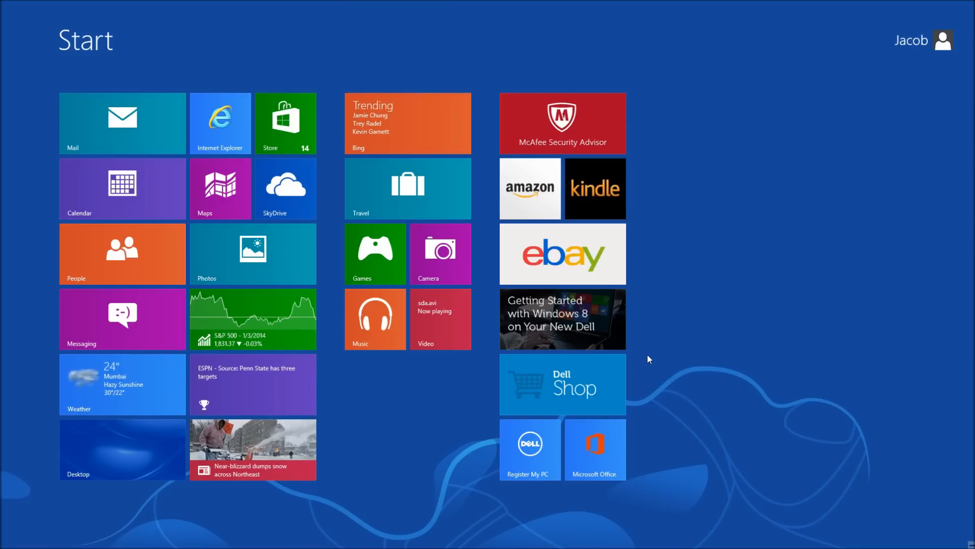
{"action": "mouse_move", "coordinate": [729, 386]}
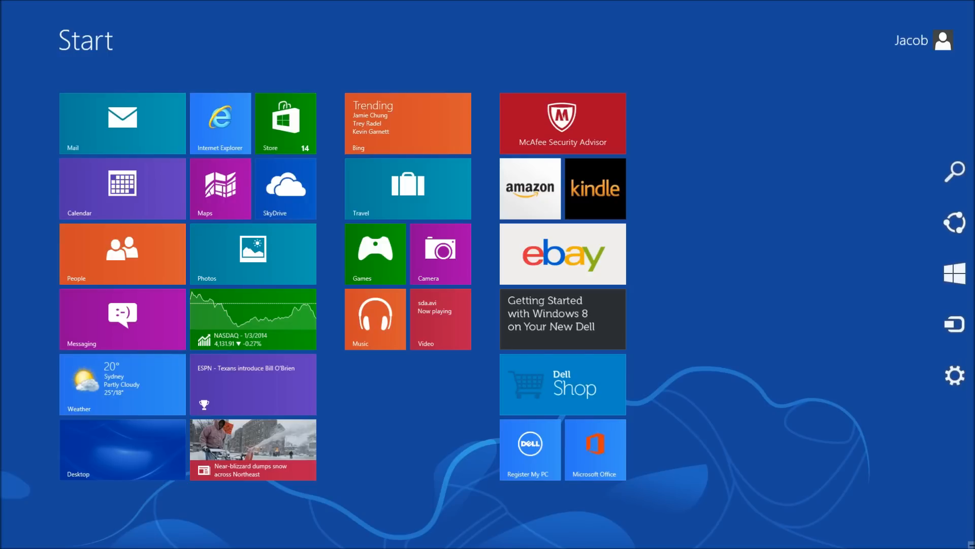
Look at the Settings shutdown options, then switch from the Start screen to the desktop
{"action": "left_click", "coordinate": [956, 376]}
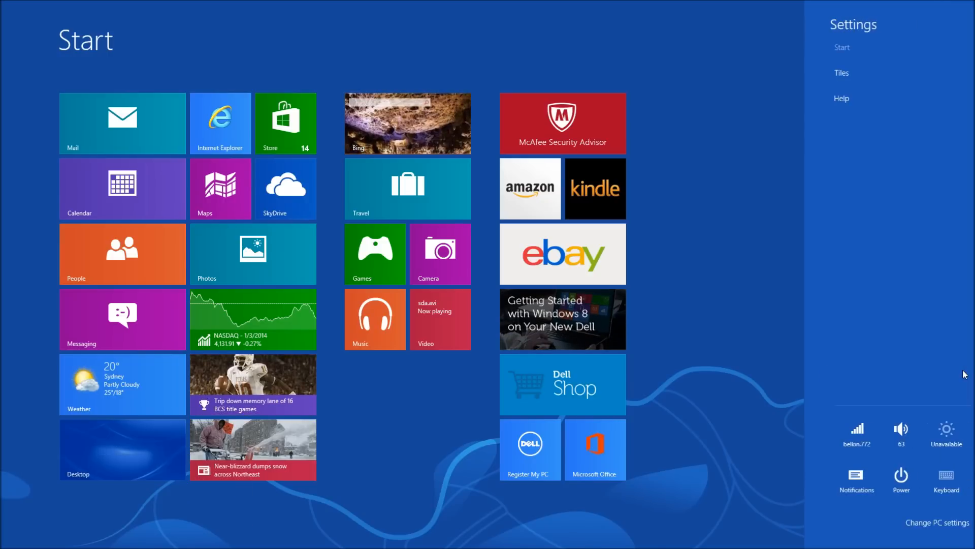
{"action": "left_click", "coordinate": [889, 477]}
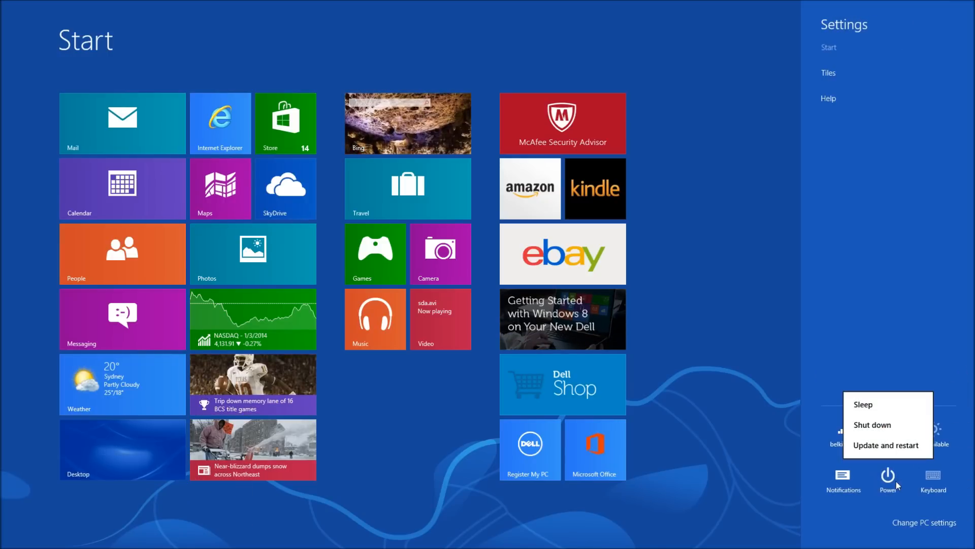
{"action": "mouse_move", "coordinate": [888, 425]}
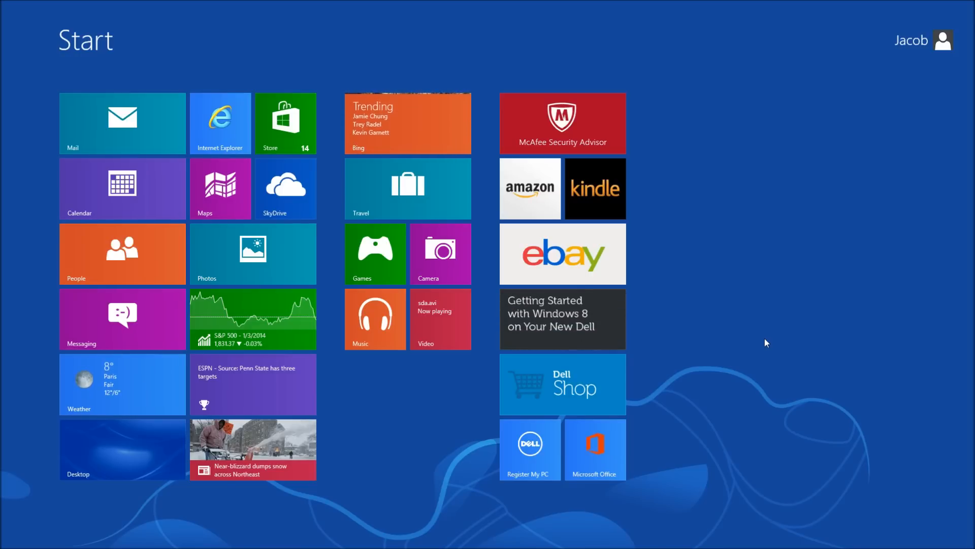
{"action": "left_click", "coordinate": [122, 449]}
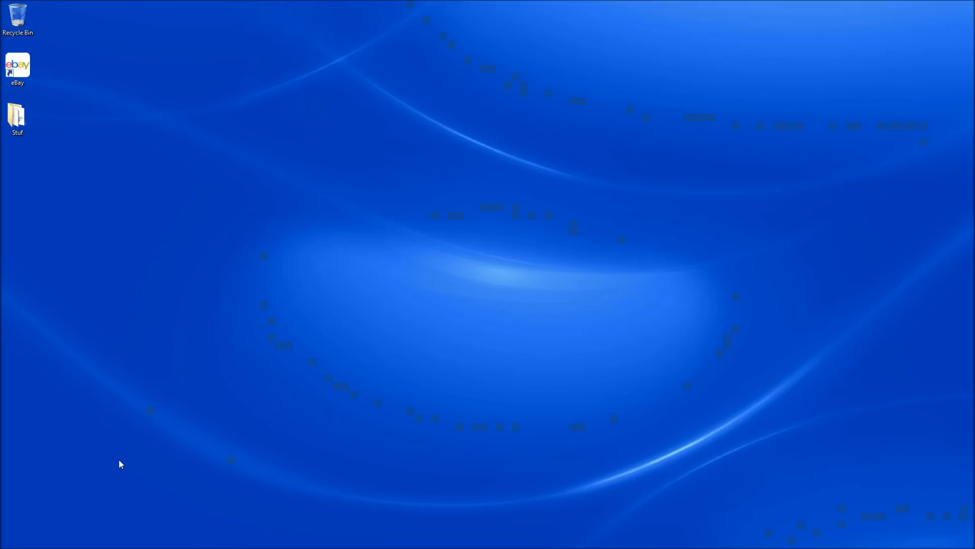
{"action": "mouse_move", "coordinate": [332, 291]}
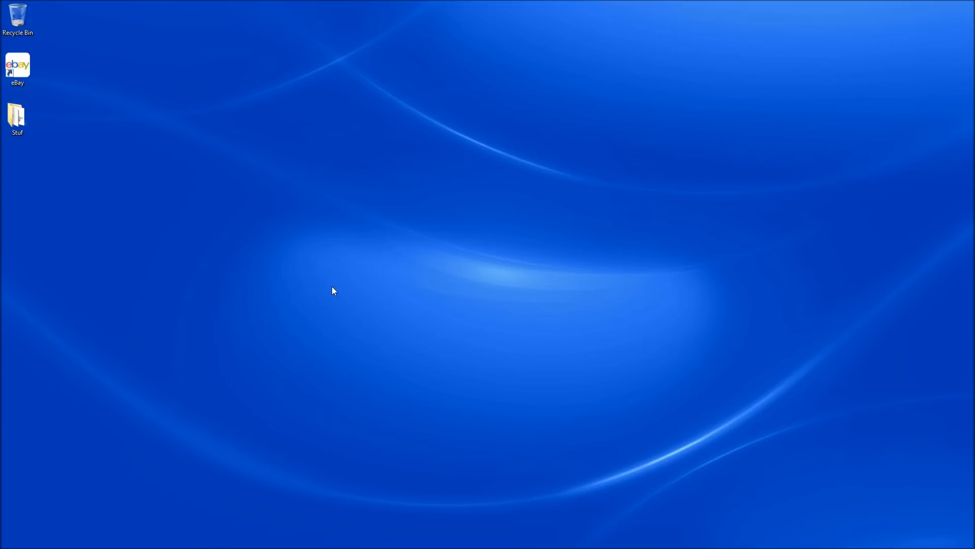
{"action": "mouse_move", "coordinate": [9, 544]}
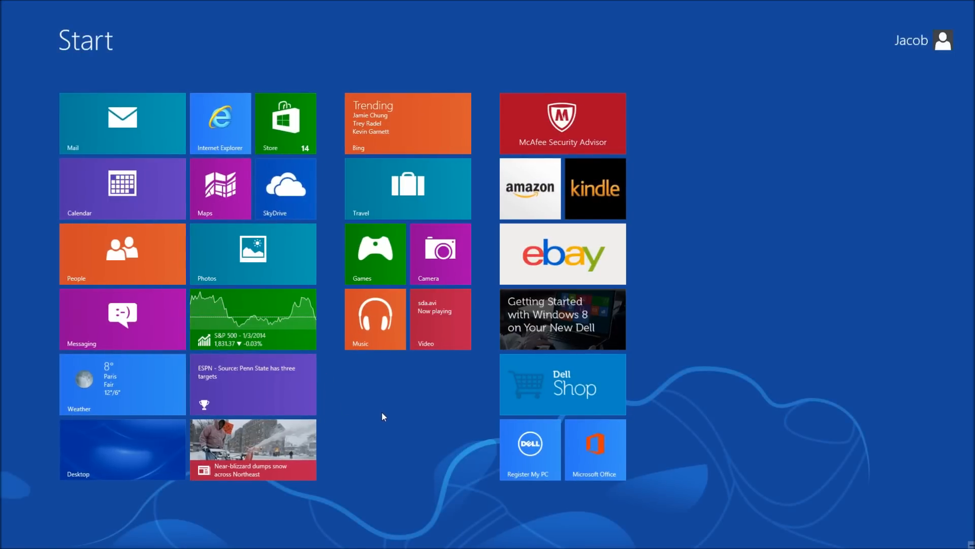
{"action": "left_click", "coordinate": [122, 449]}
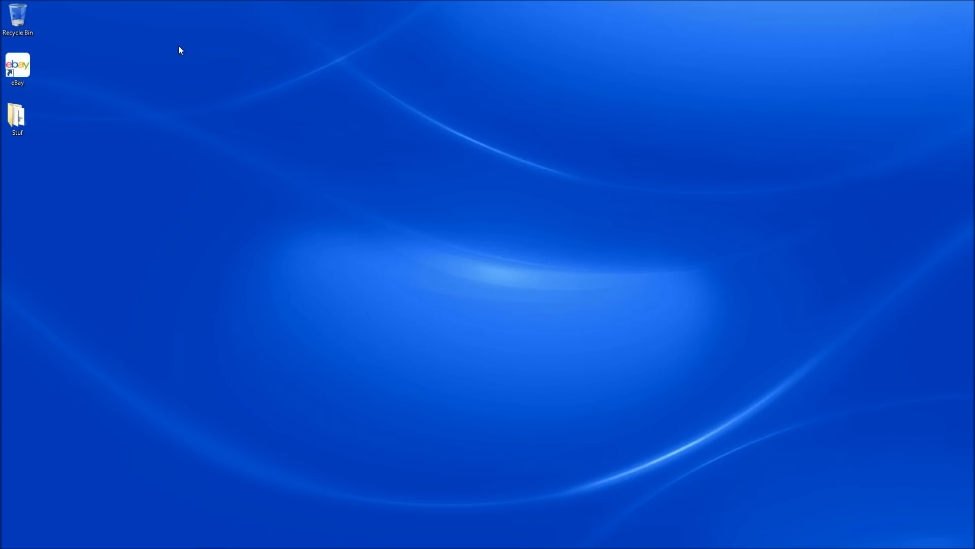
{"action": "mouse_move", "coordinate": [322, 249]}
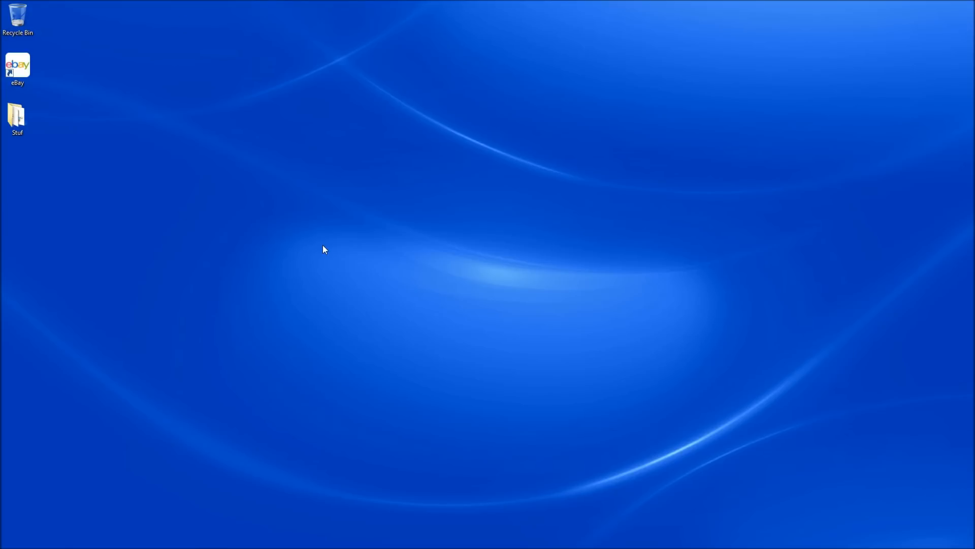
From the desktop context menu, start a new shortcut with target 'shutdown /p'
{"action": "right_click", "coordinate": [323, 248]}
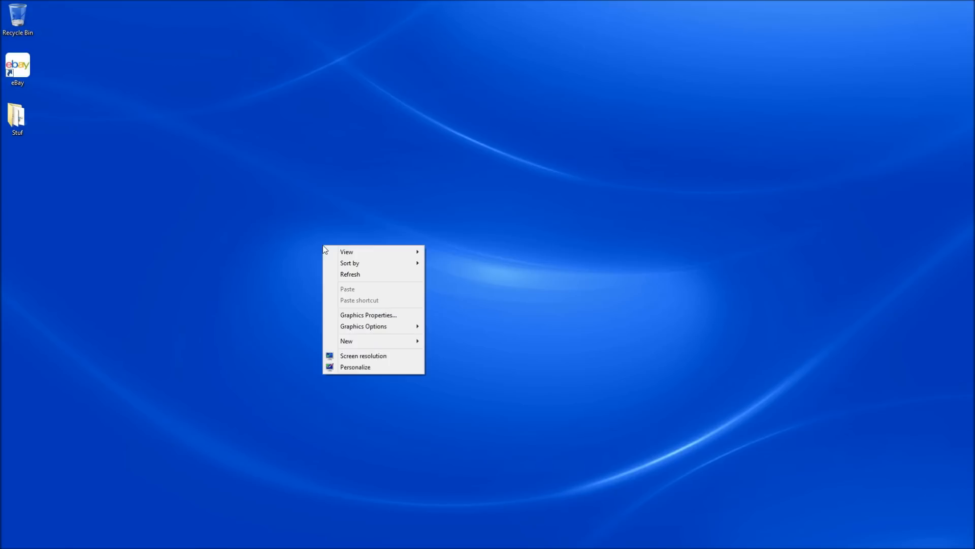
{"action": "mouse_move", "coordinate": [363, 326]}
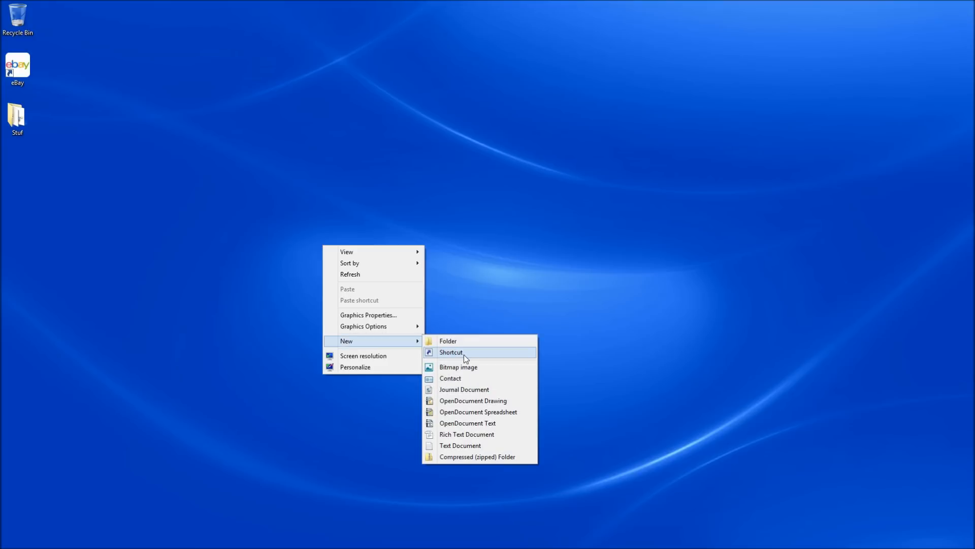
{"action": "left_click", "coordinate": [451, 352]}
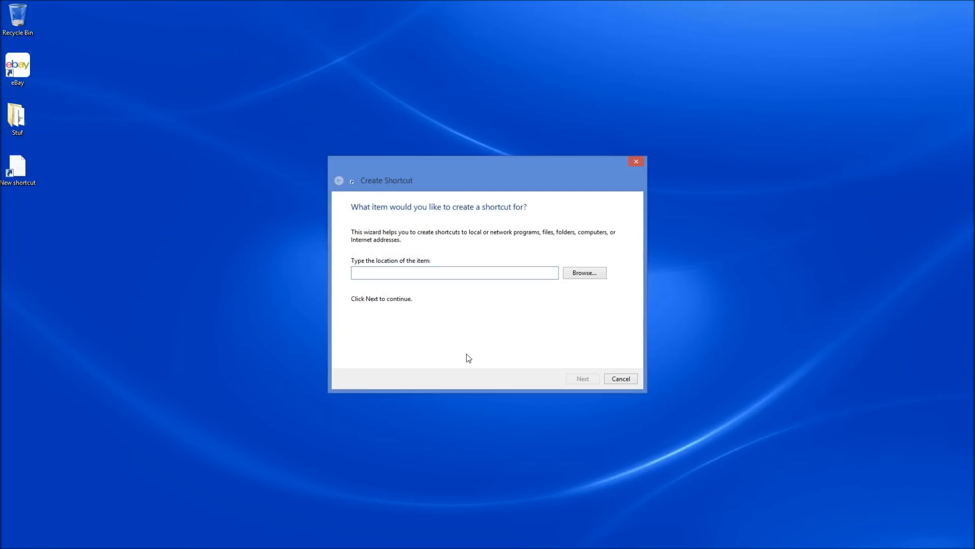
{"action": "type", "text": "shutd"}
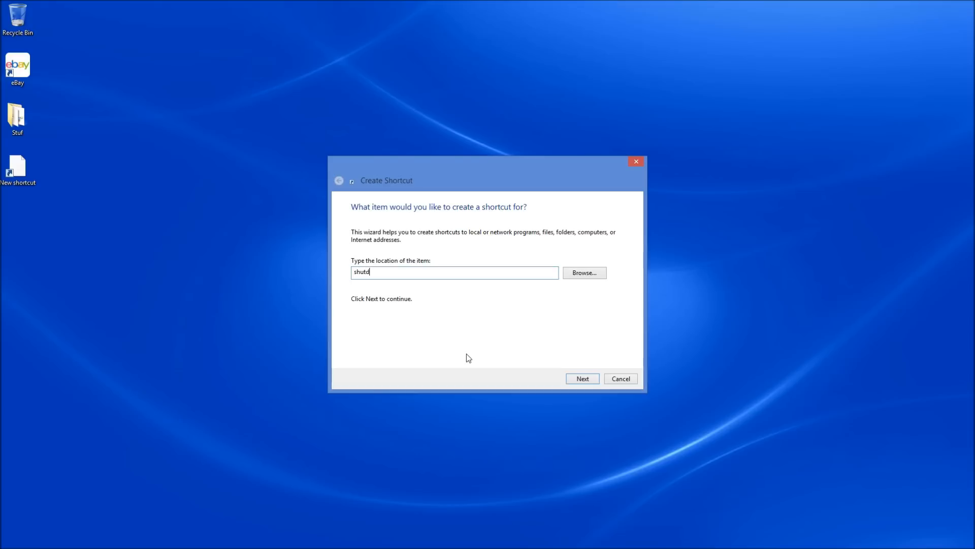
{"action": "type", "text": "own"}
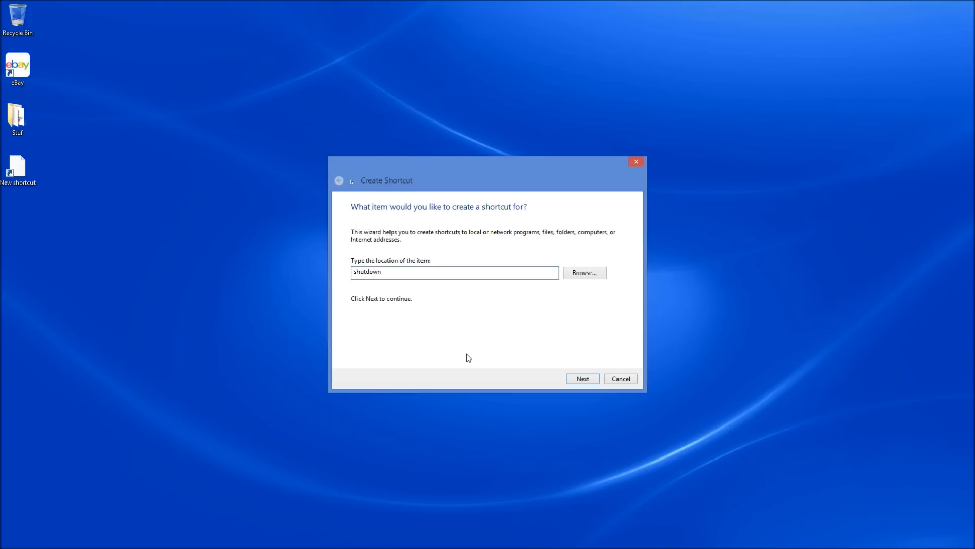
{"action": "type", "text": "/p"}
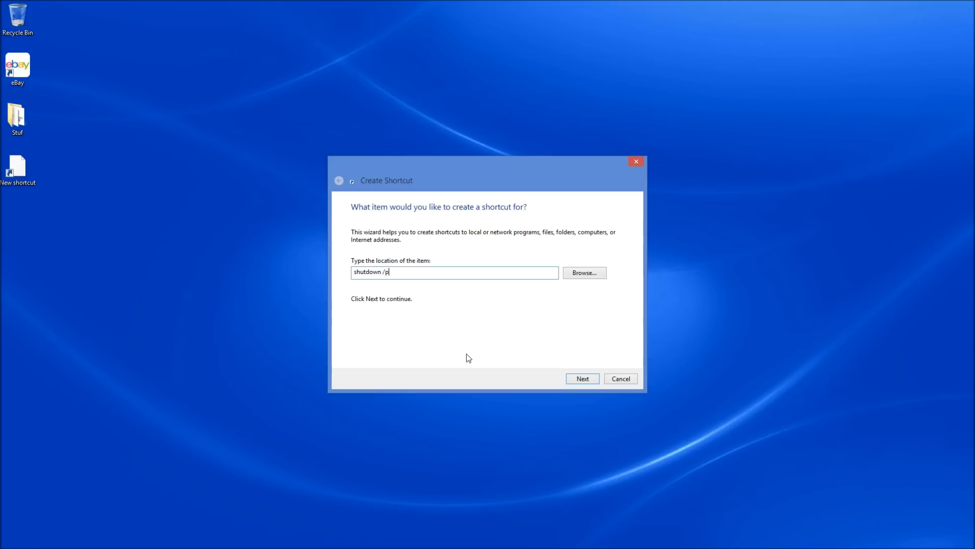
{"action": "mouse_move", "coordinate": [514, 377]}
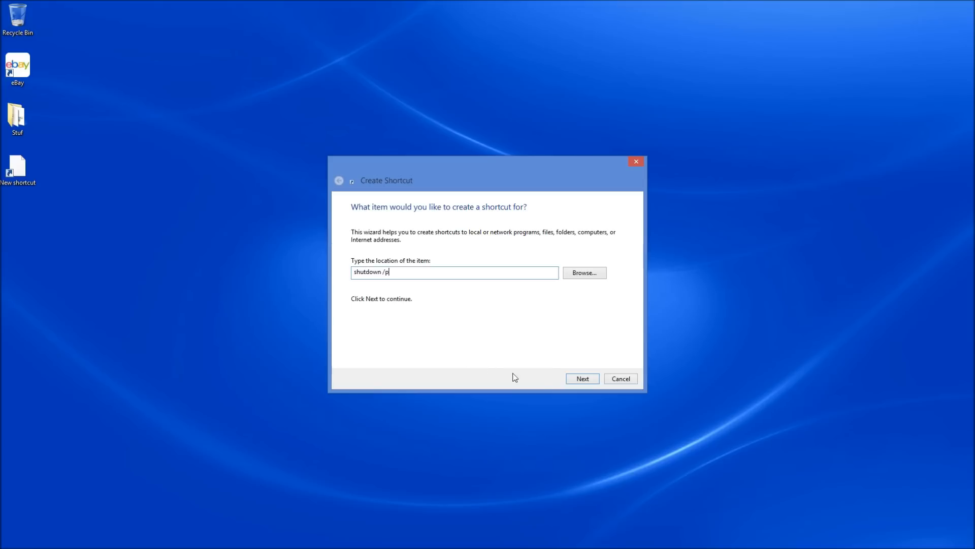
Name the shortcut 'Off Button', correcting a mistyped name, and finish the wizard
{"action": "left_click", "coordinate": [581, 378]}
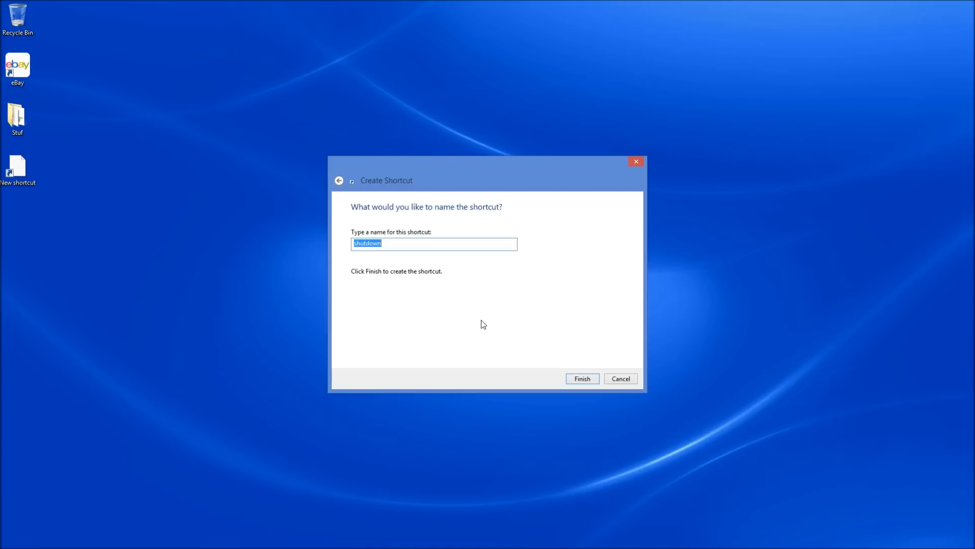
{"action": "type", "text": "Off"}
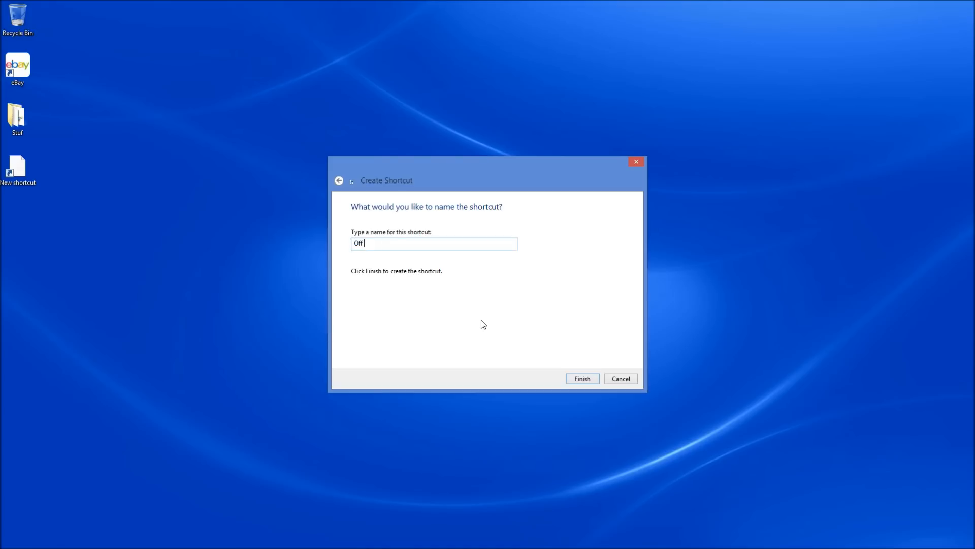
{"action": "type", "text": "Button"}
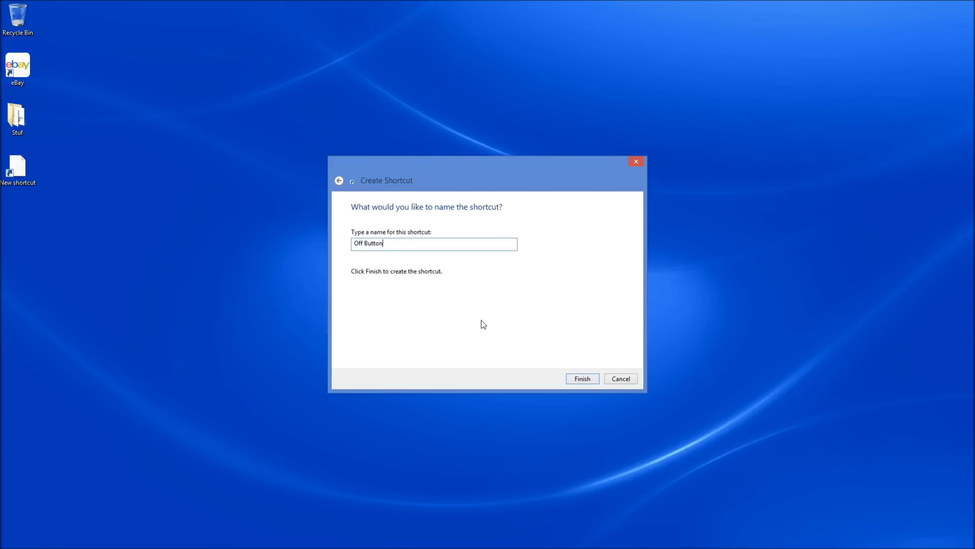
{"action": "key", "text": "BackSpace"}
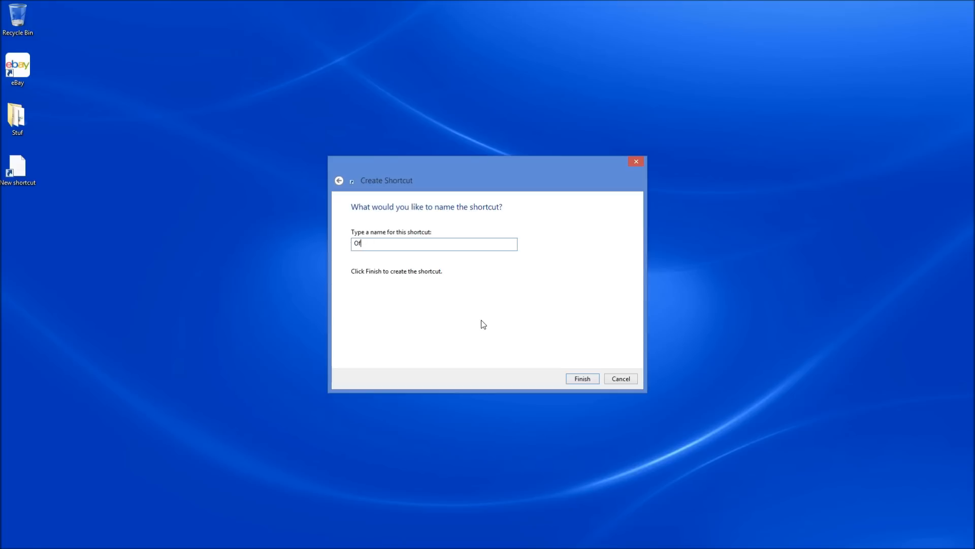
{"action": "type", "text": "Solice"}
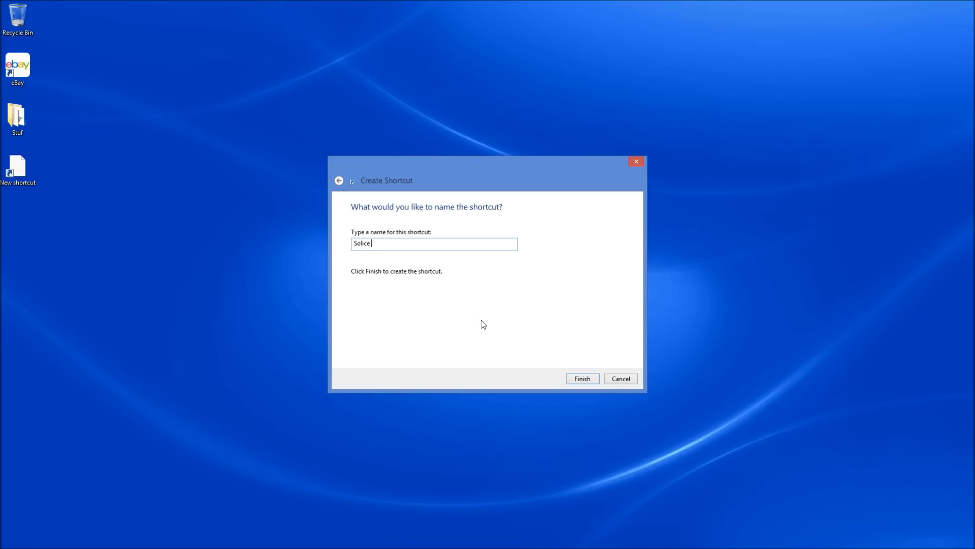
{"action": "type", "text": "F"}
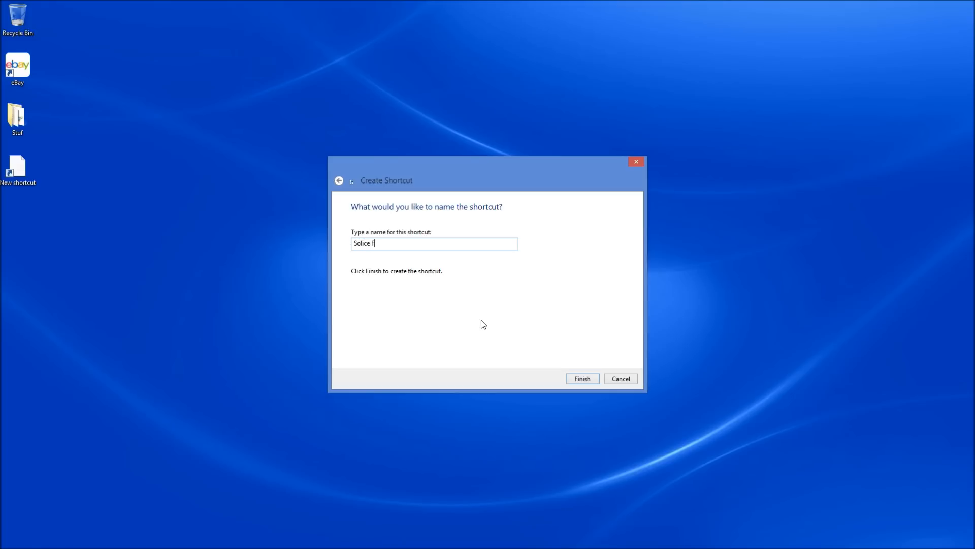
{"action": "type", "text": "rom"}
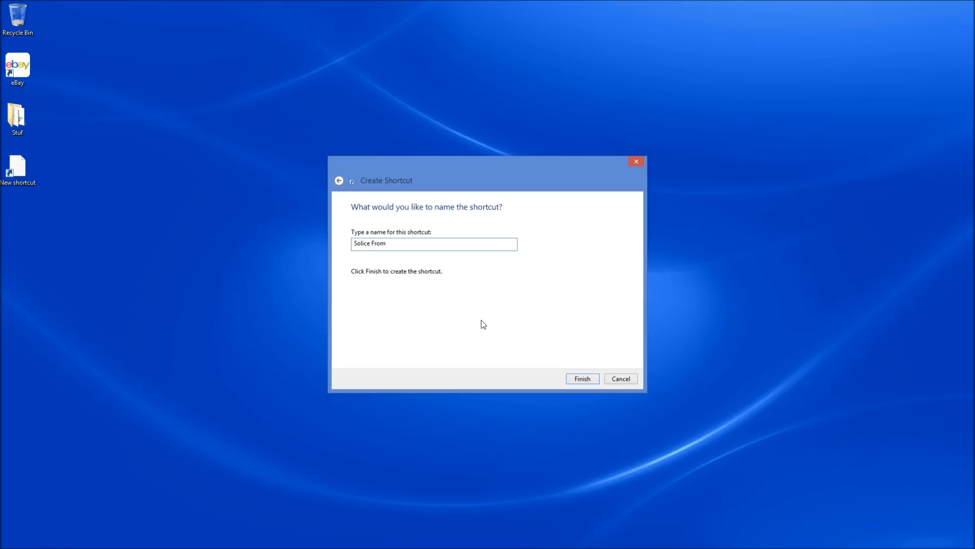
{"action": "type", "text": "Electronica"}
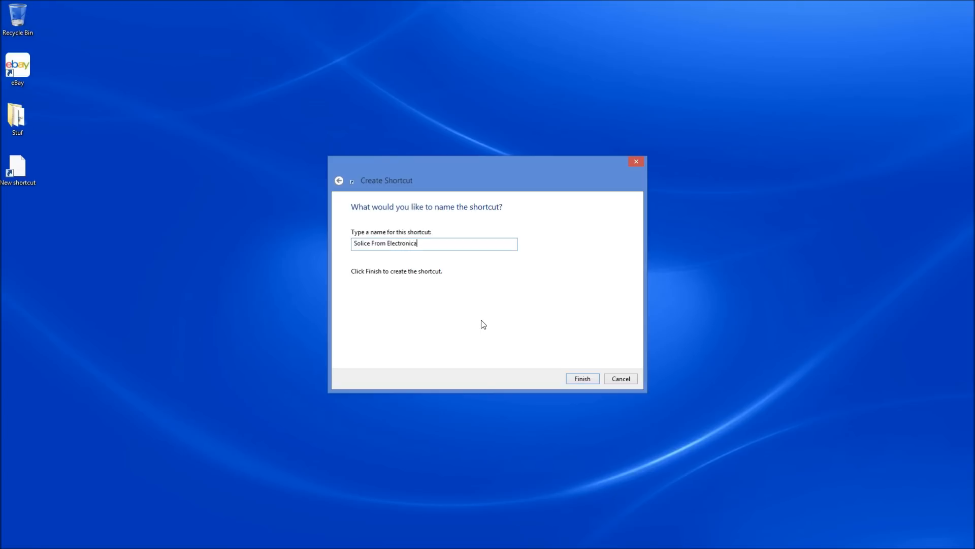
{"action": "double_click", "coordinate": [402, 243]}
{"action": "type", "text": "O"}
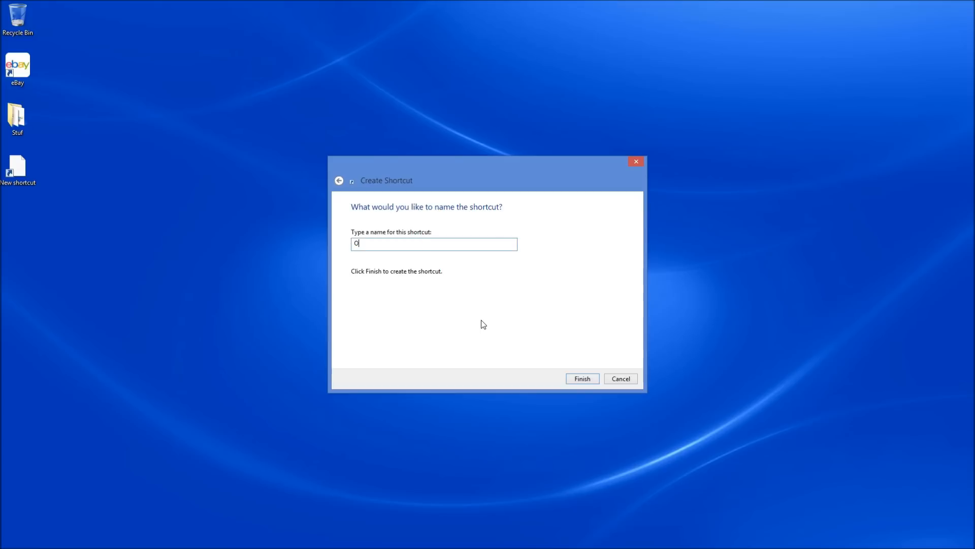
{"action": "type", "text": "ff Button"}
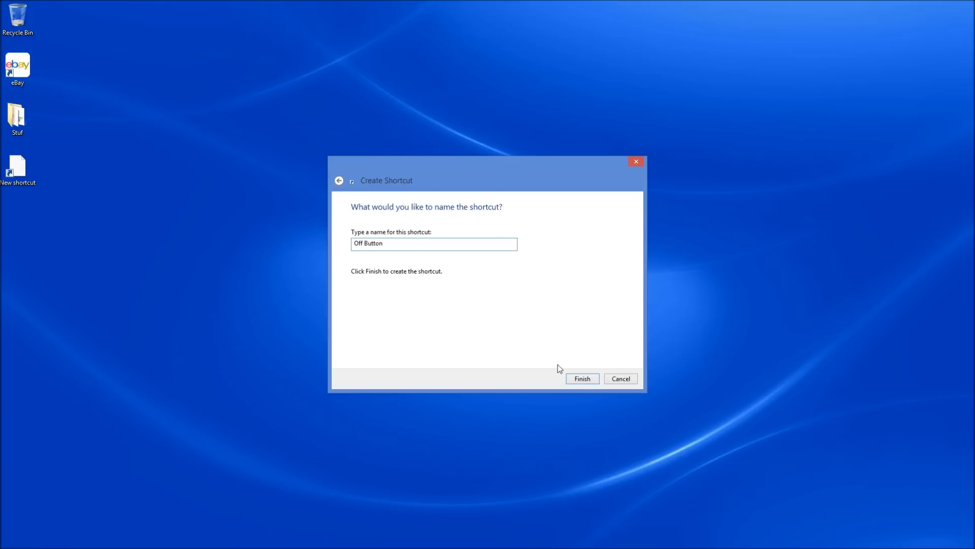
{"action": "left_click", "coordinate": [582, 378]}
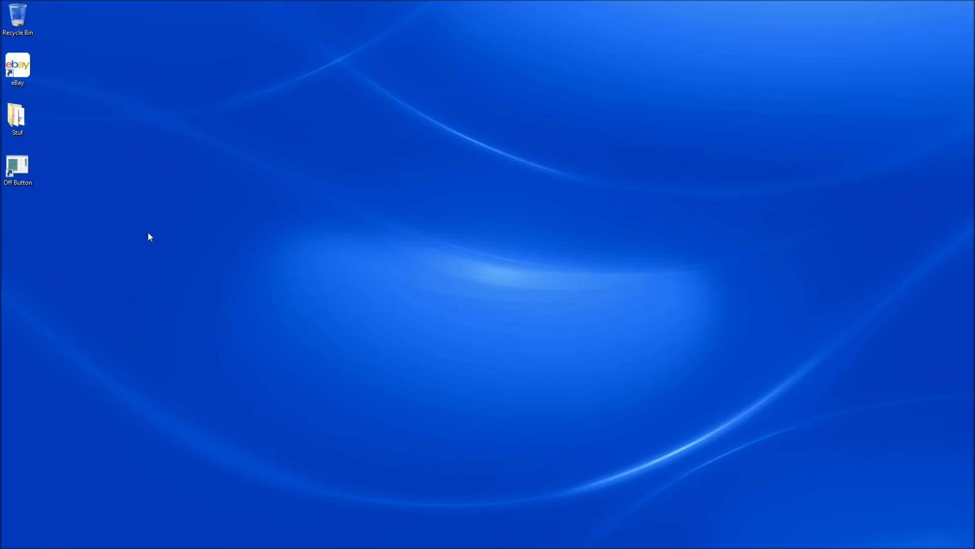
Select the Off Button desktop shortcut and open its right-click menu
{"action": "left_click", "coordinate": [17, 168]}
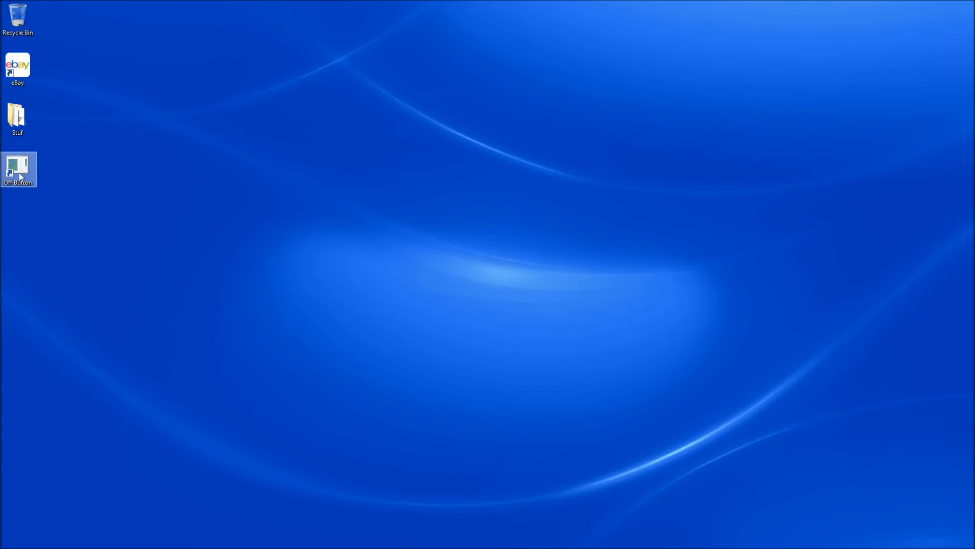
{"action": "right_click", "coordinate": [17, 169]}
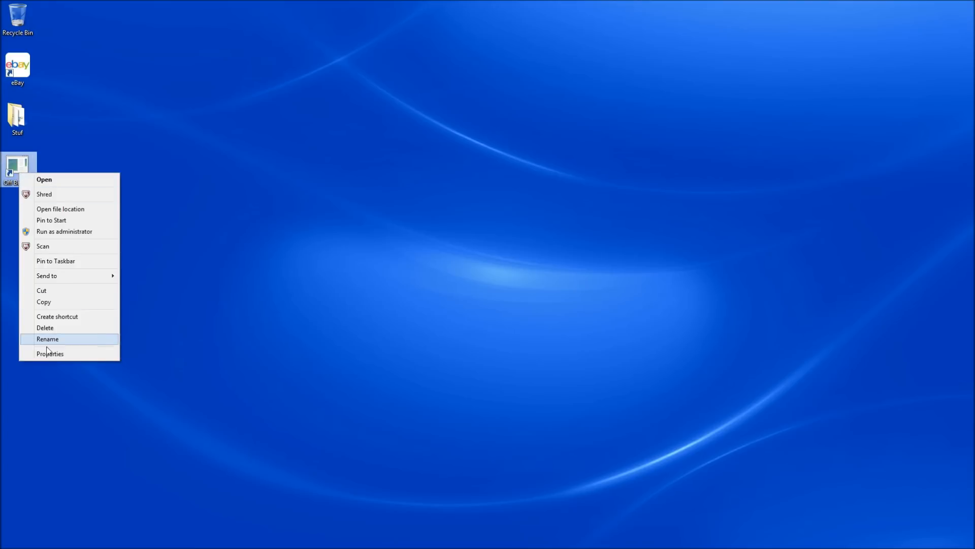
Change the Off Button shortcut's icon to the red power icon in Properties
{"action": "left_click", "coordinate": [50, 354]}
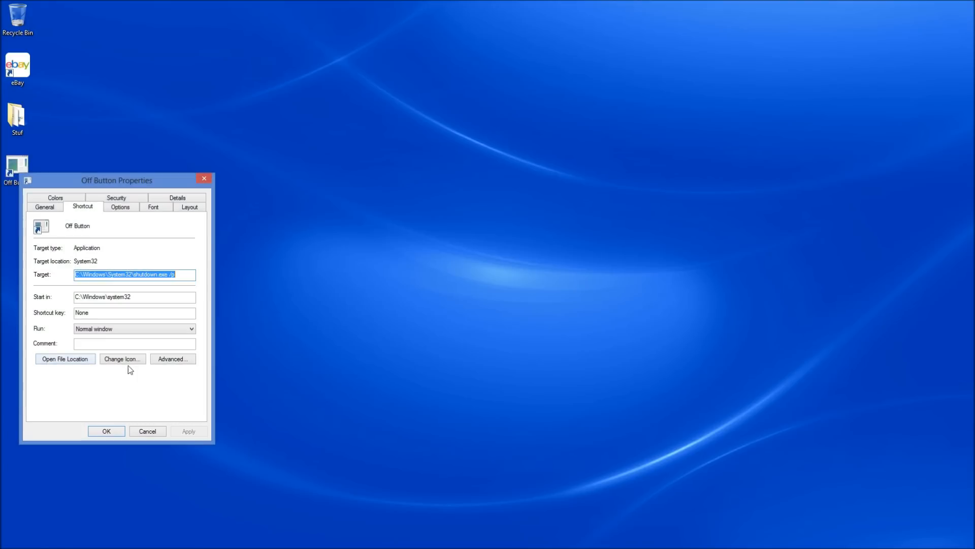
{"action": "left_click", "coordinate": [122, 358]}
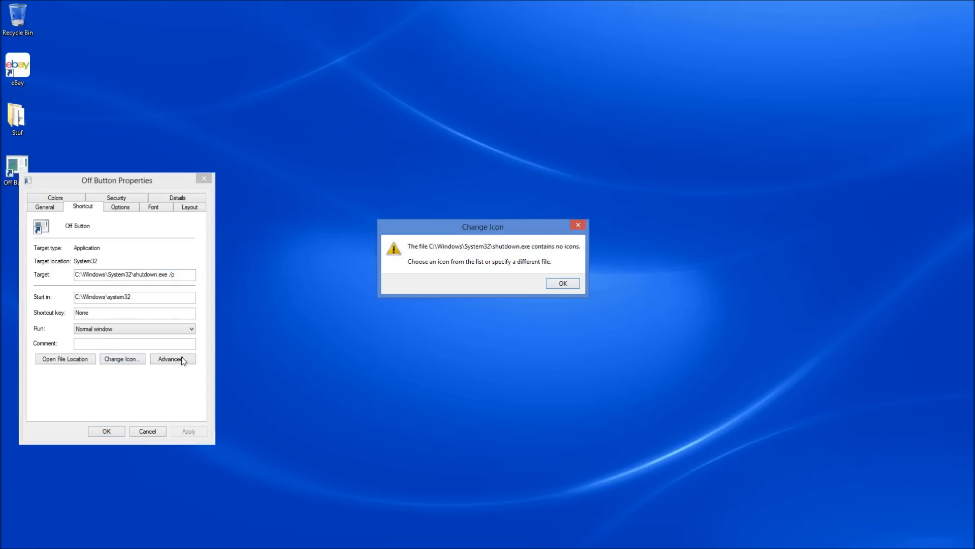
{"action": "left_click", "coordinate": [562, 283]}
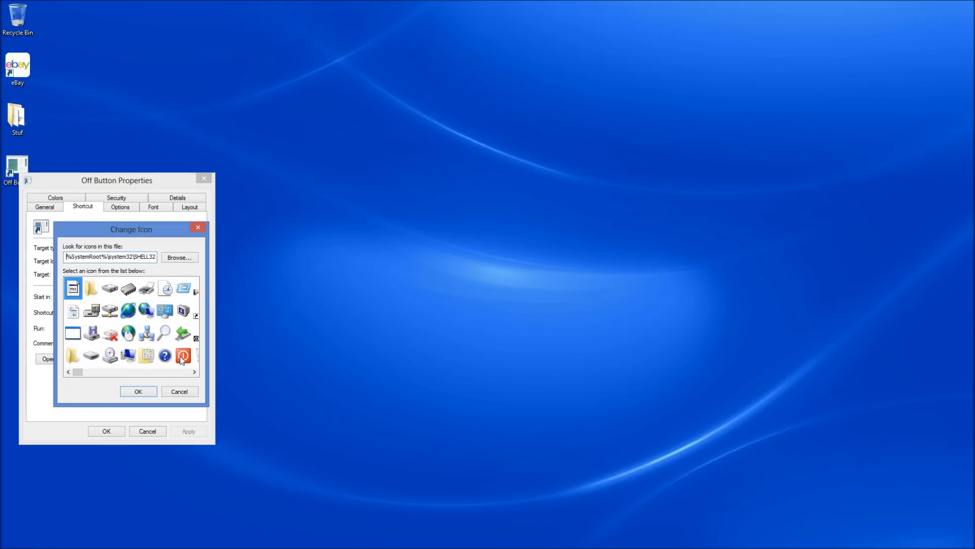
{"action": "left_click", "coordinate": [182, 355]}
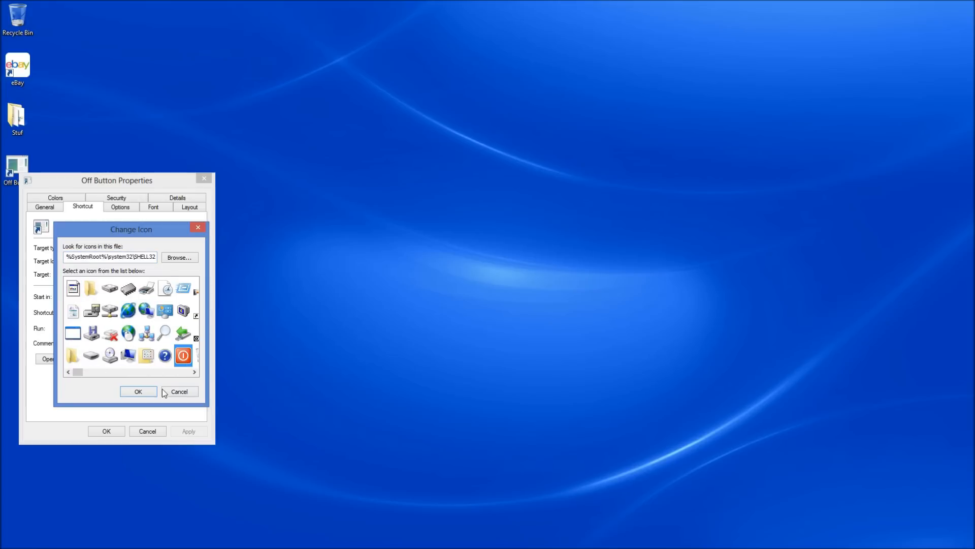
{"action": "left_click", "coordinate": [138, 391]}
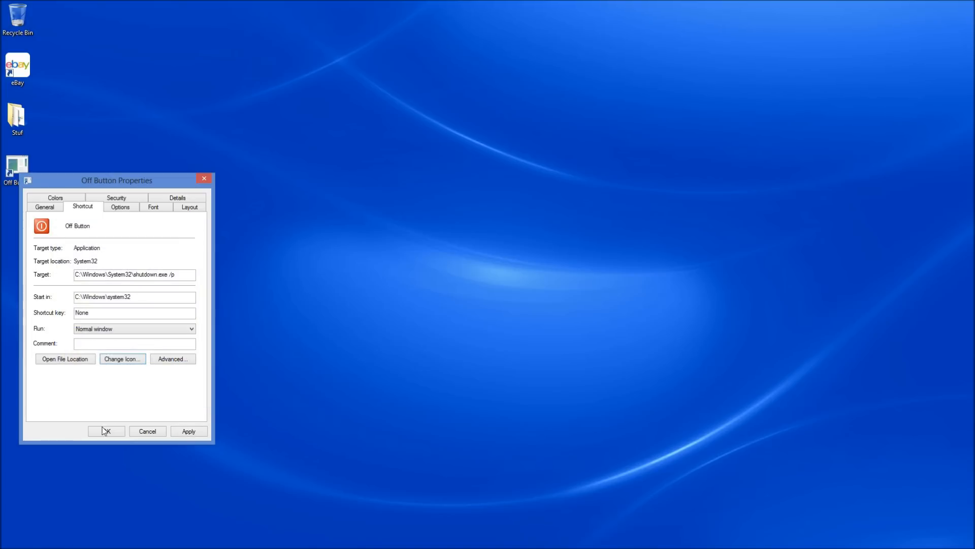
{"action": "left_click", "coordinate": [106, 430]}
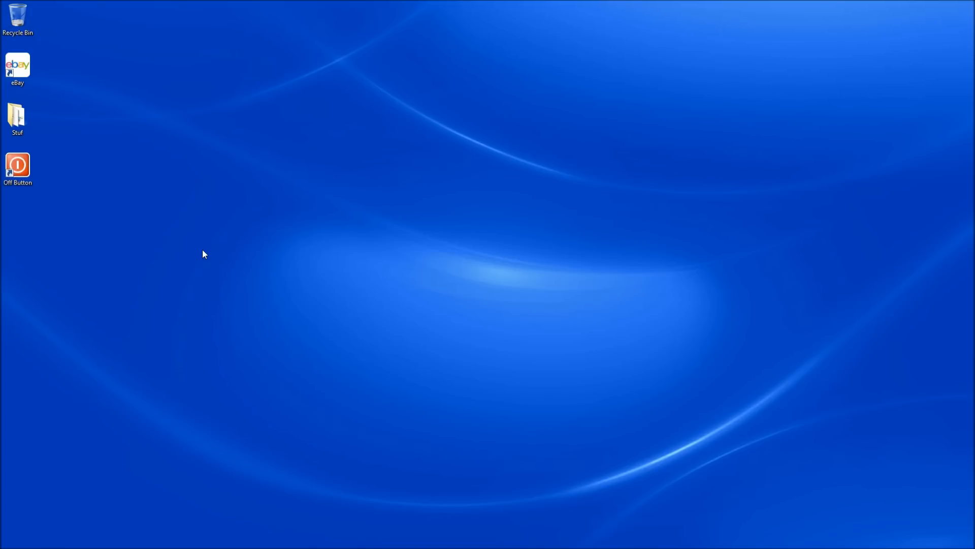
{"action": "mouse_move", "coordinate": [83, 178]}
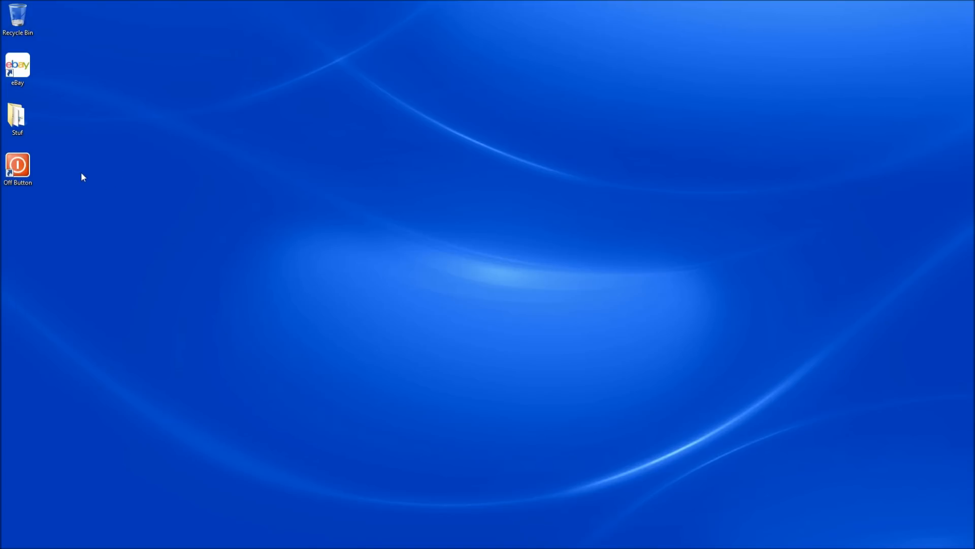
{"action": "mouse_move", "coordinate": [159, 213]}
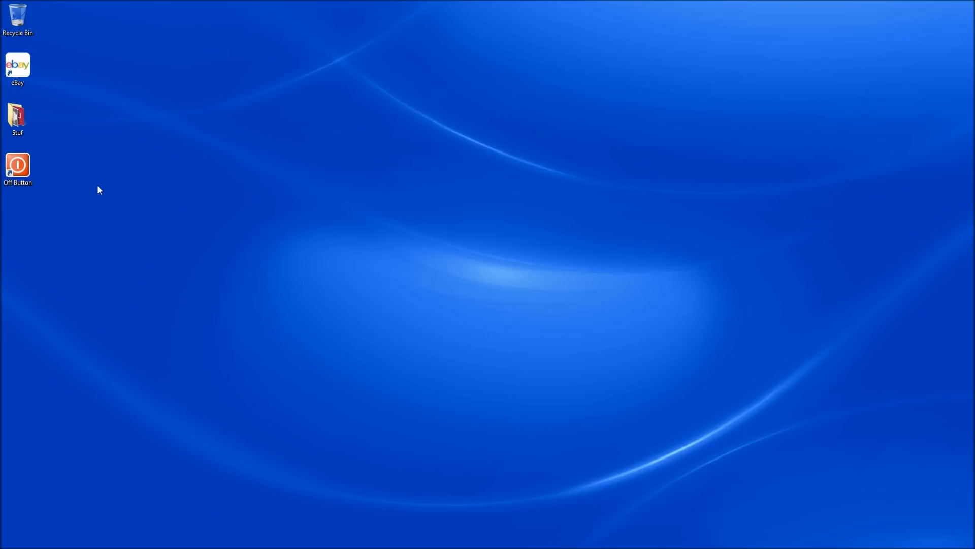
Pin Off Button to Start and run its Start tile to shut the PC down
{"action": "left_click", "coordinate": [17, 168]}
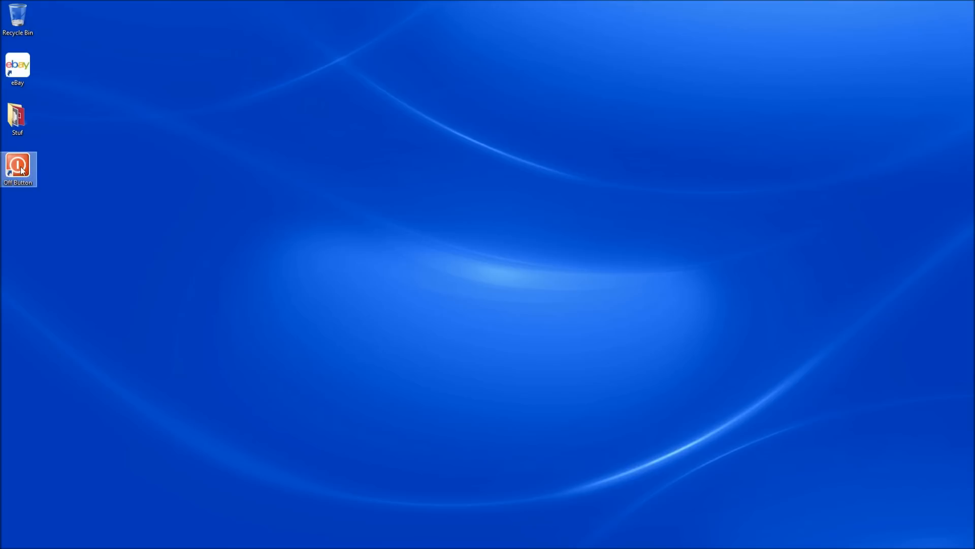
{"action": "right_click", "coordinate": [18, 168]}
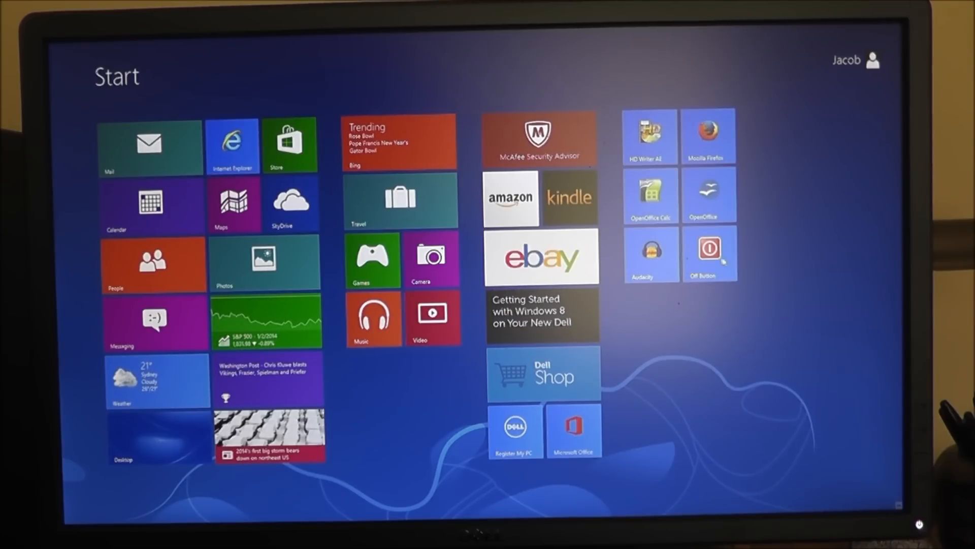
{"action": "left_click", "coordinate": [710, 252]}
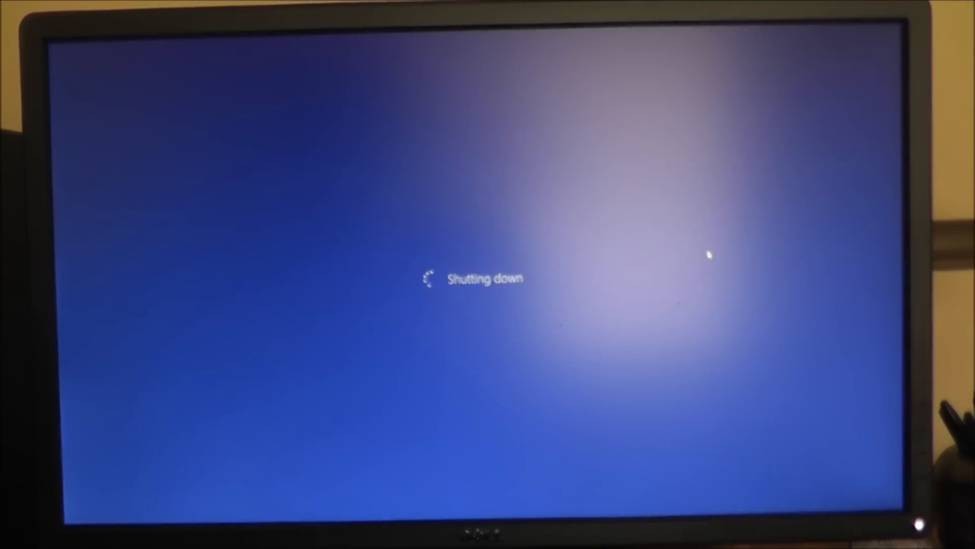